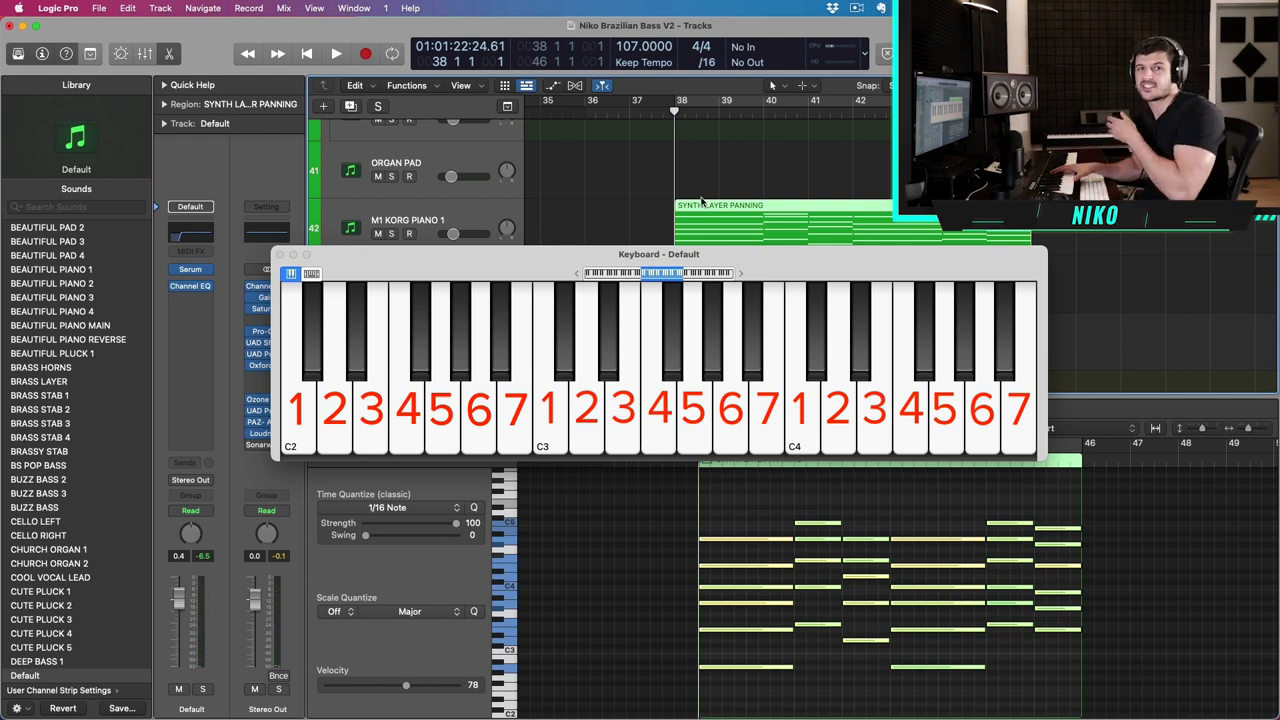
- Play from bar 39 and try notes D4 and A3, ending on an A2 bass note
click(367, 54)
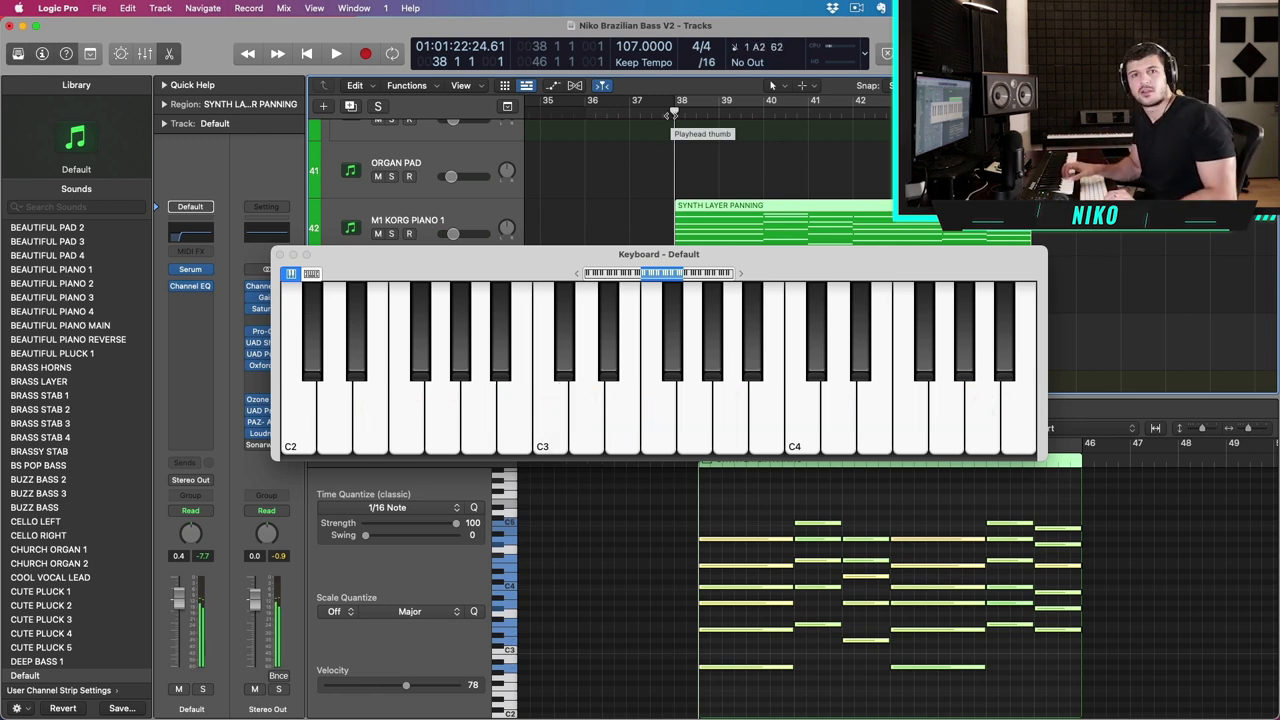
click(831, 410)
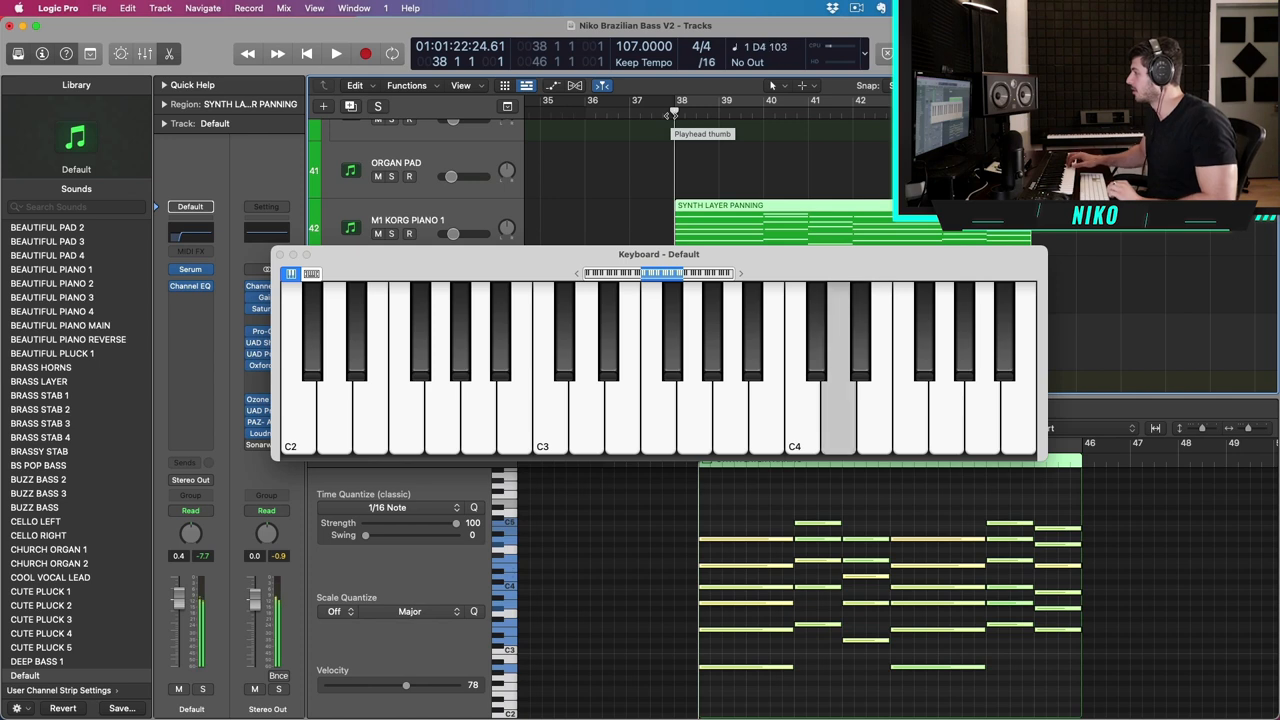
click(368, 54)
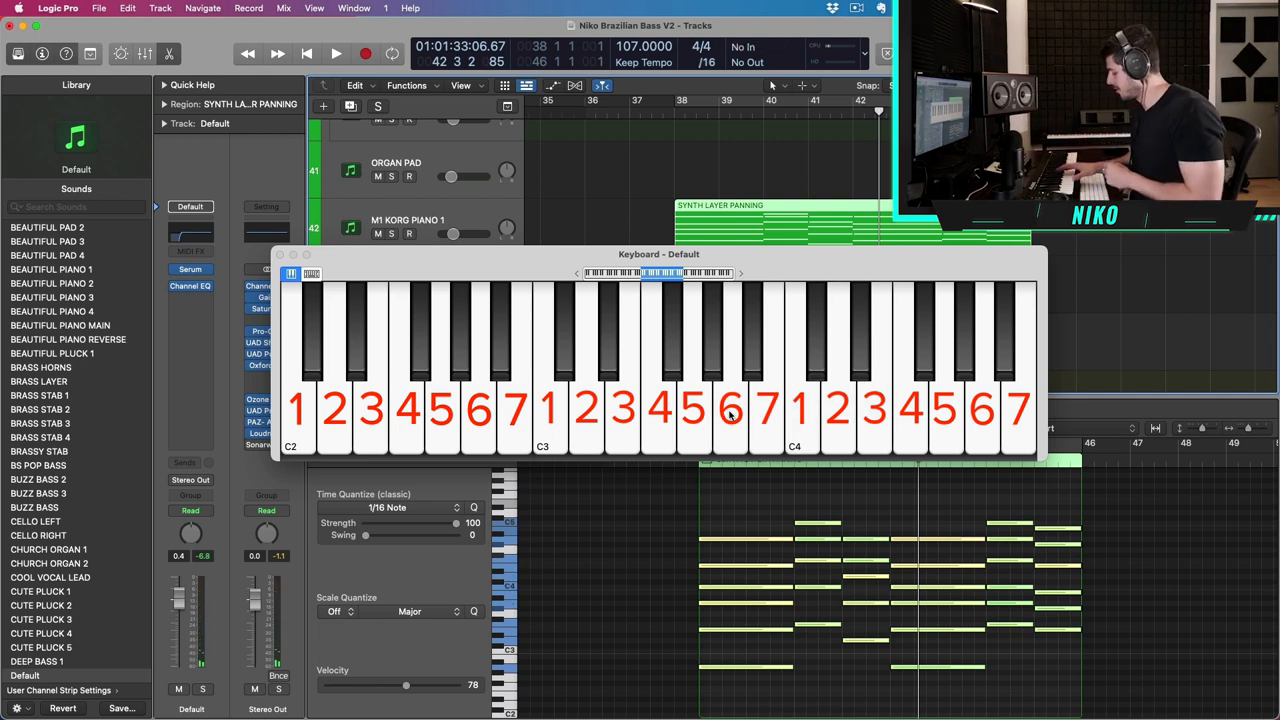
click(645, 430)
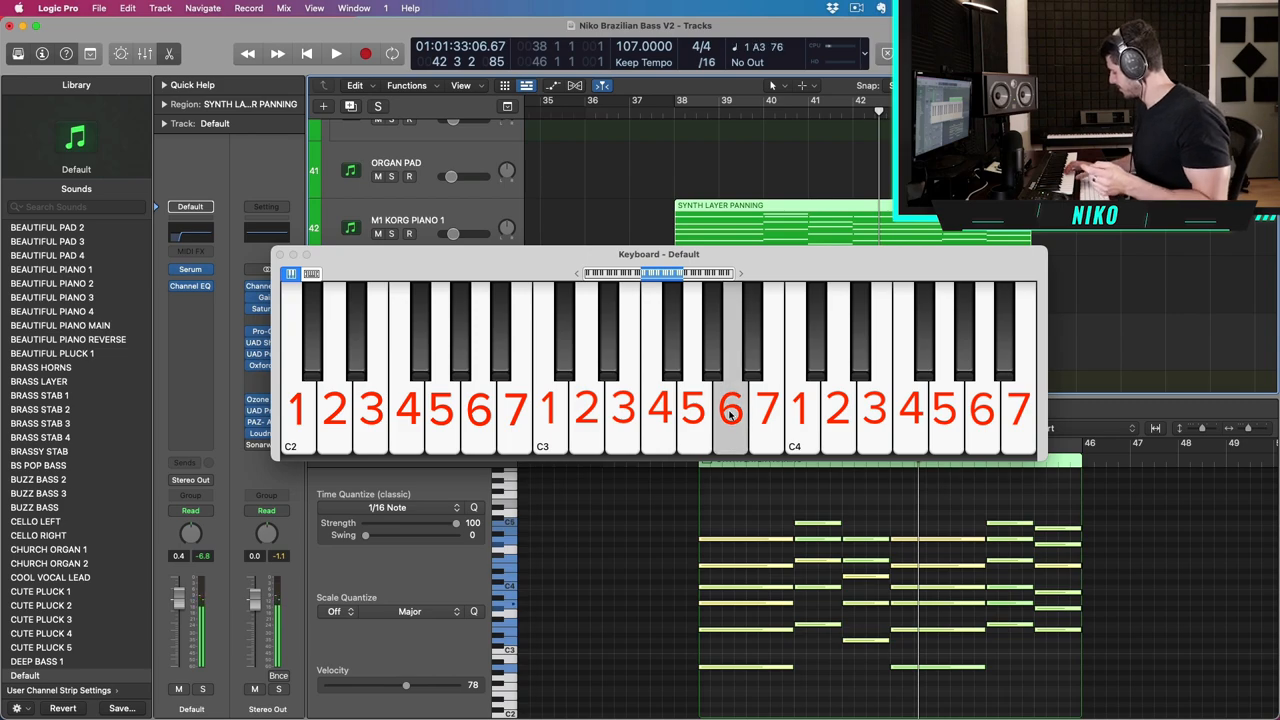
click(368, 54)
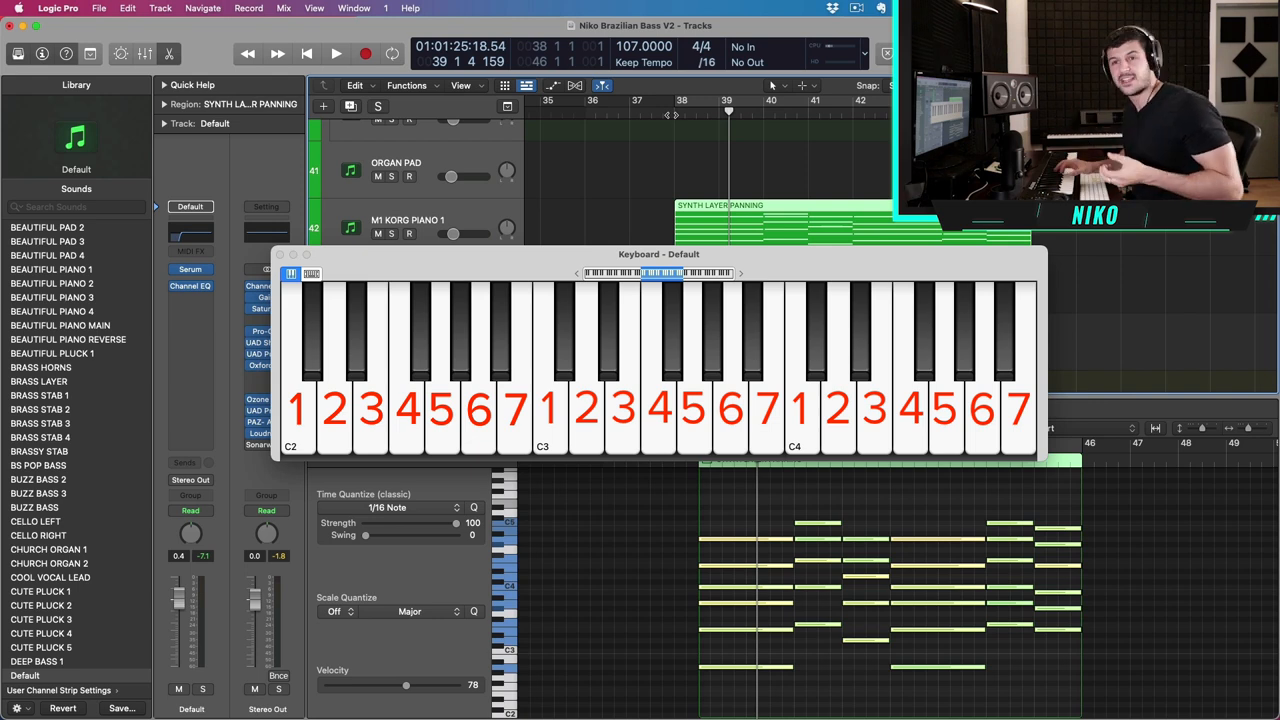
click(624, 430)
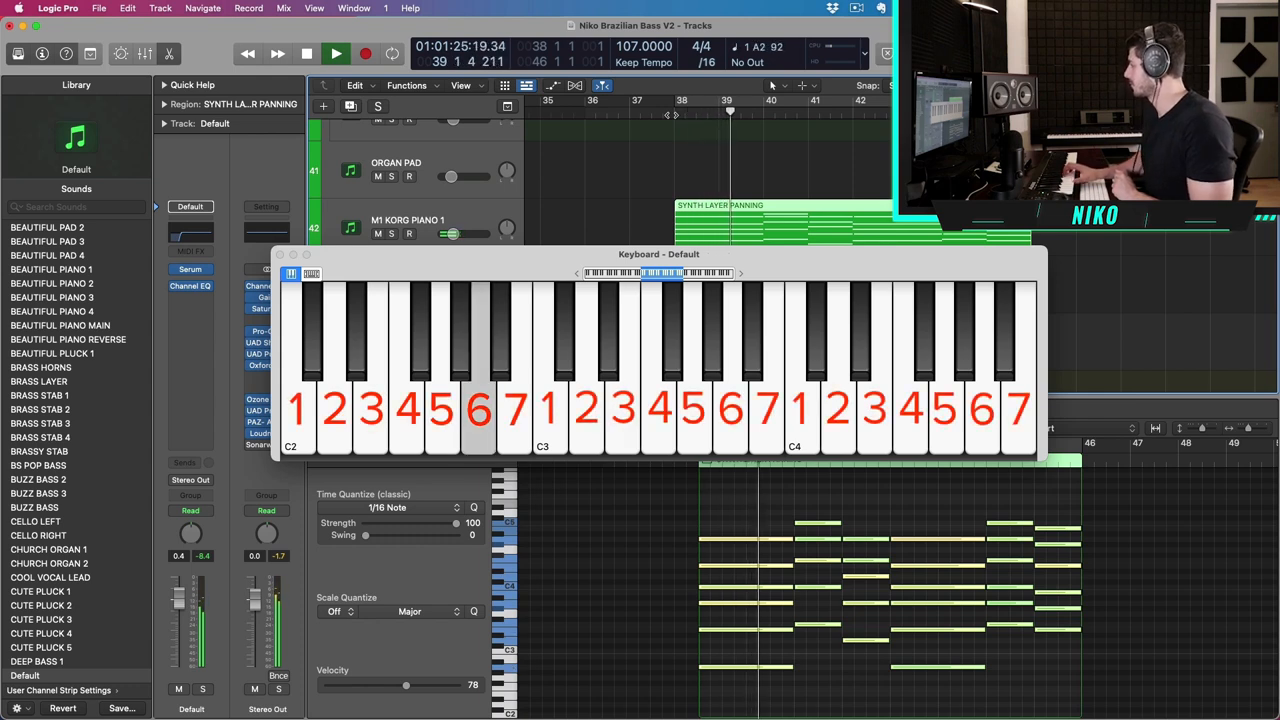
click(661, 400)
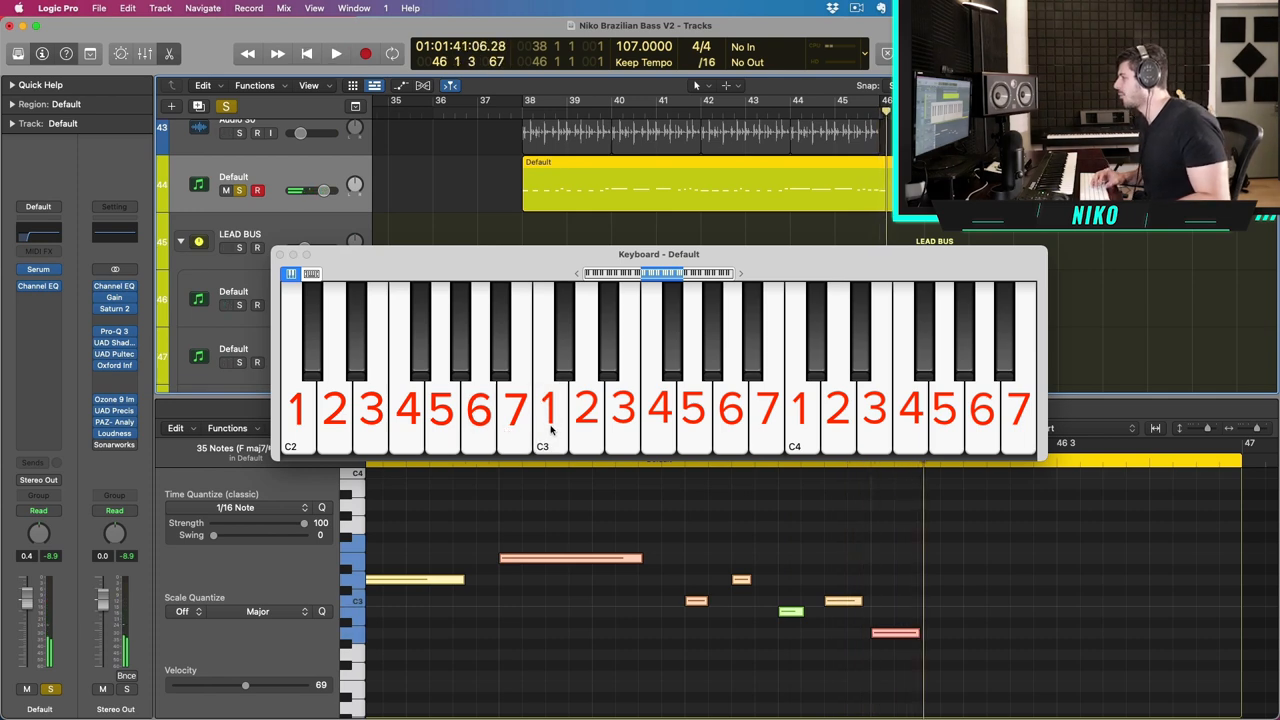
- Record a melody region on the Default track just above LEAD BUS
click(587, 410)
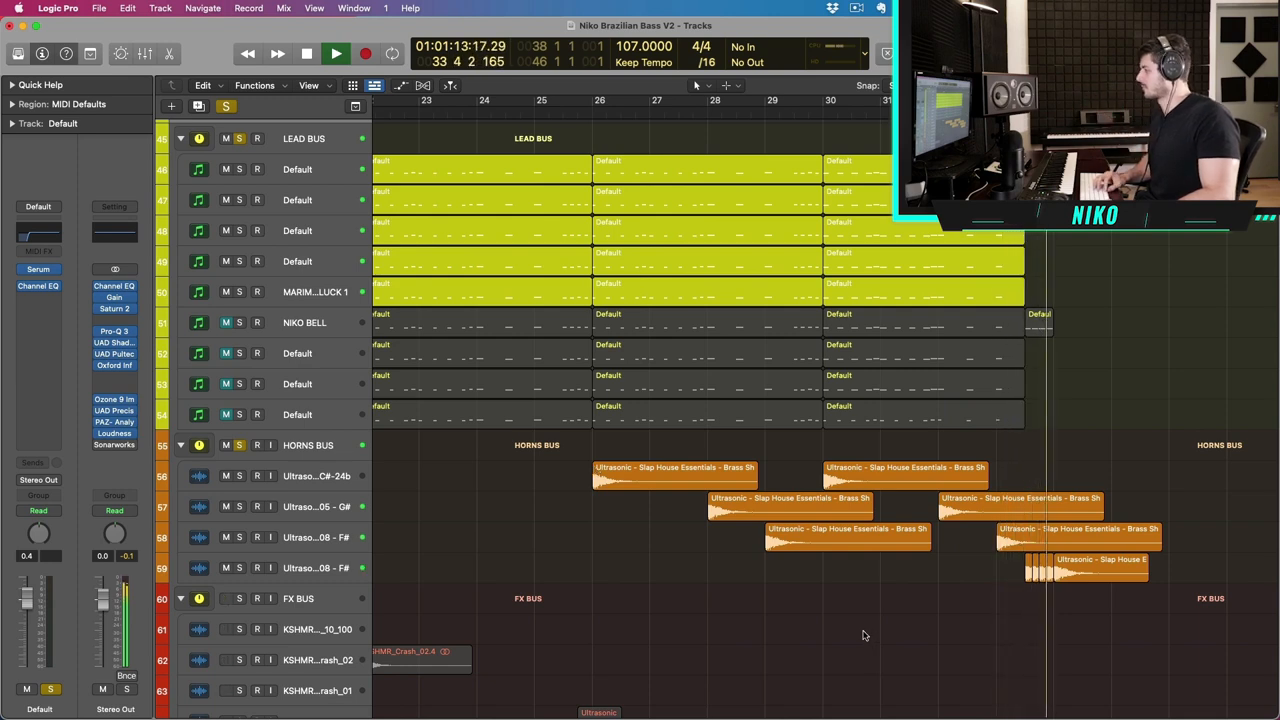
- Play the LEAD BUS parts with the horn samples around bar 30
click(340, 53)
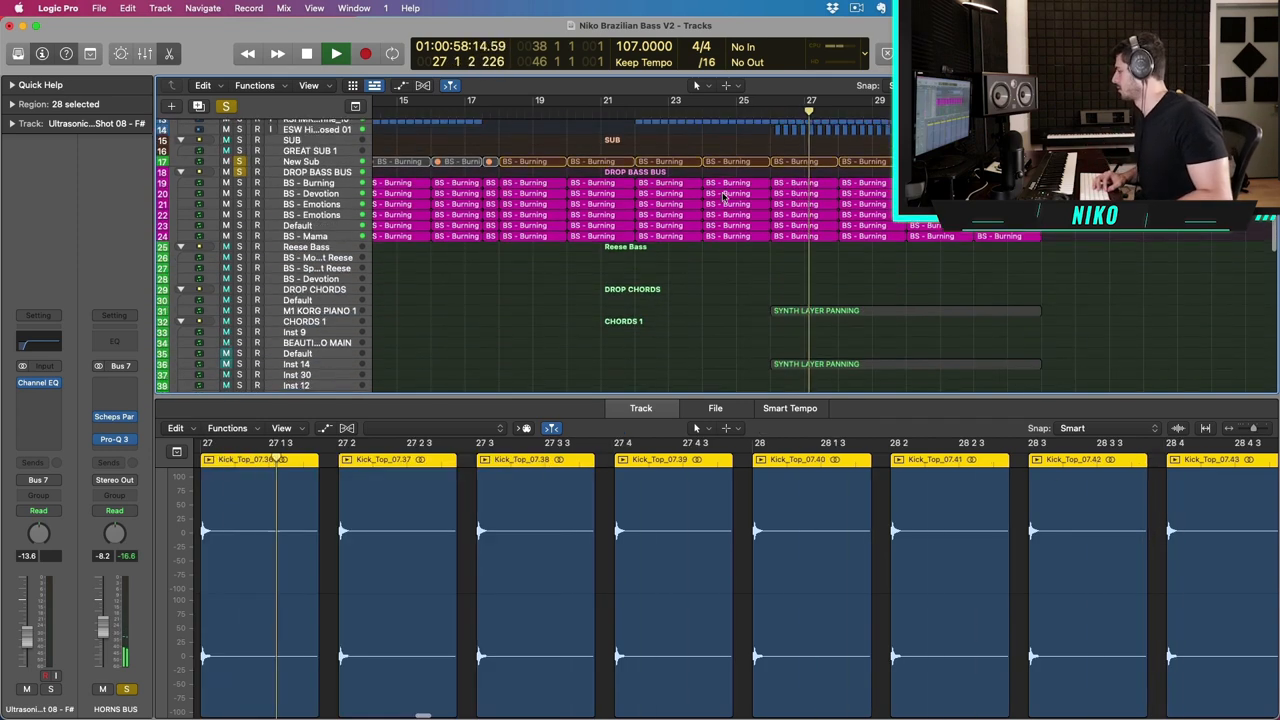
- Scroll the track list to show the drop's kick sample regions near bar 27
scroll(down, 3)
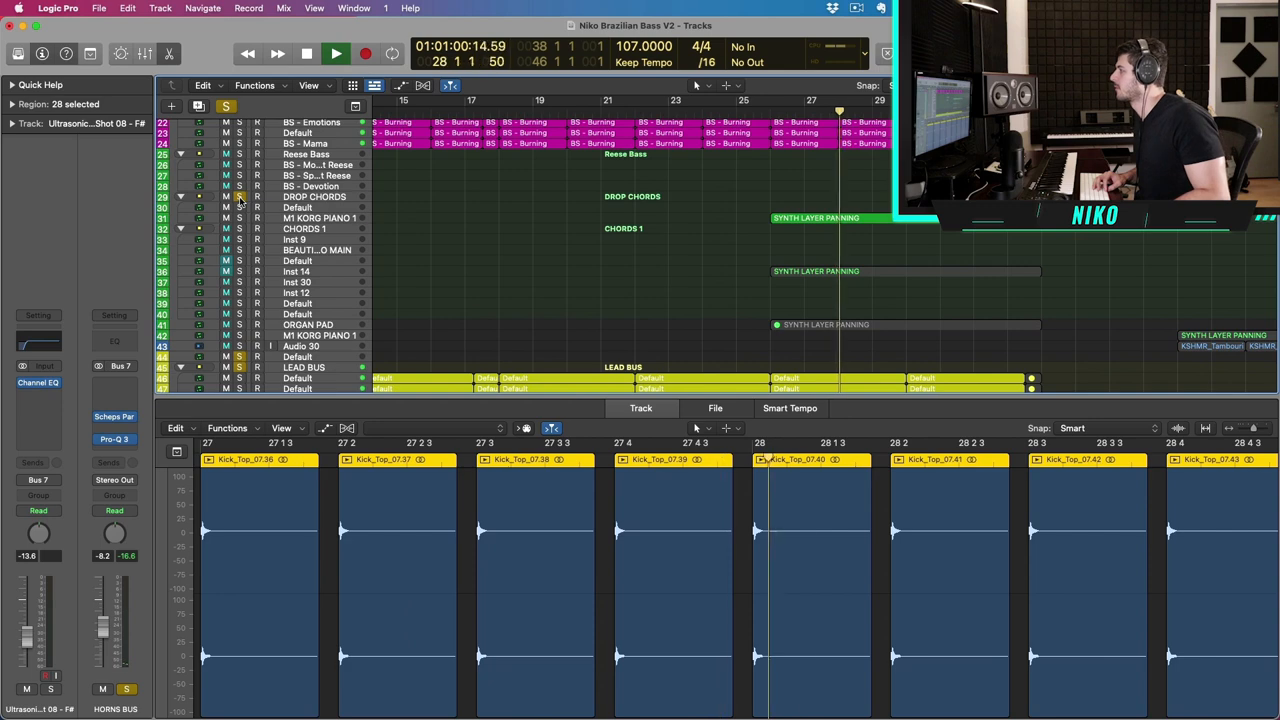